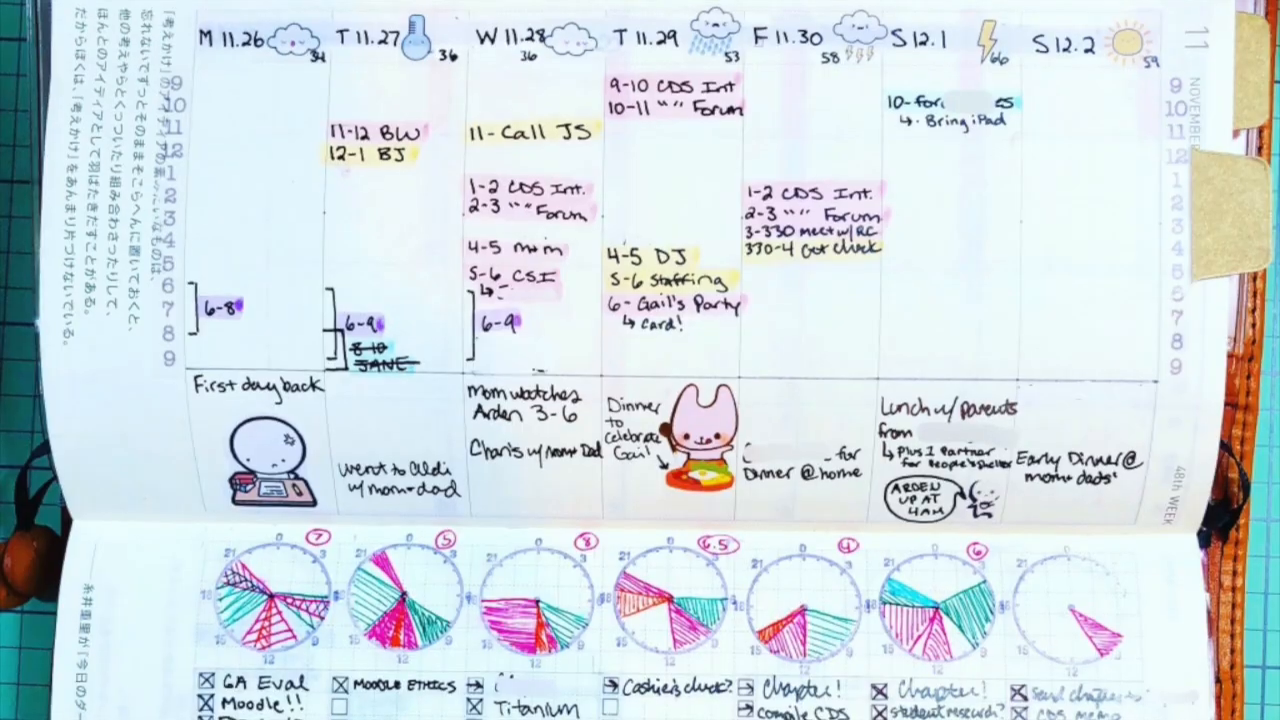
scroll(down, 3)
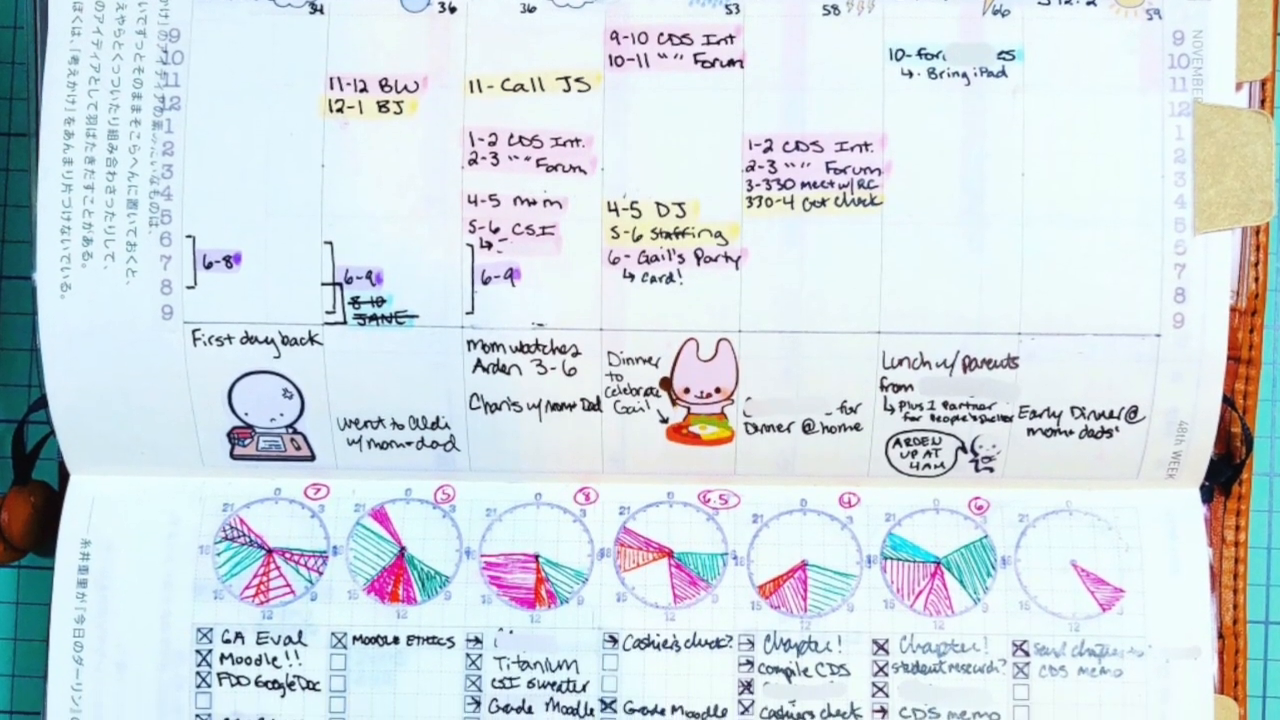
scroll(down, 3)
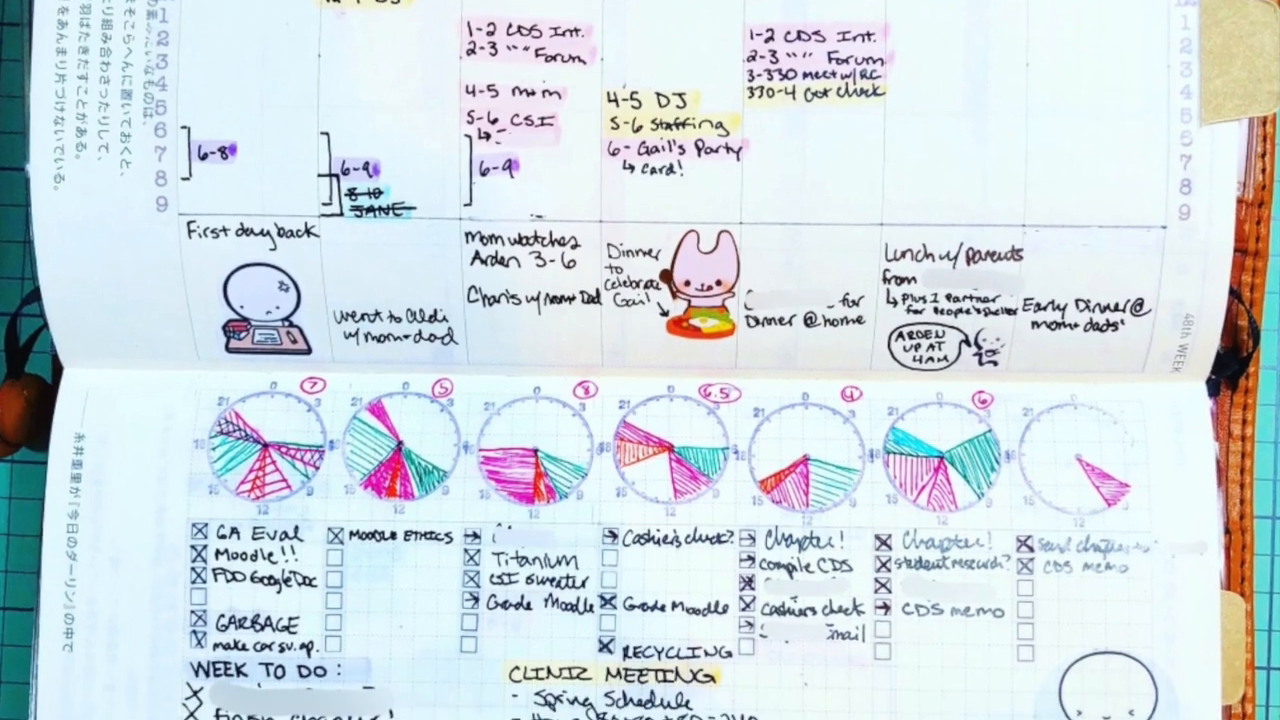
scroll(down, 3)
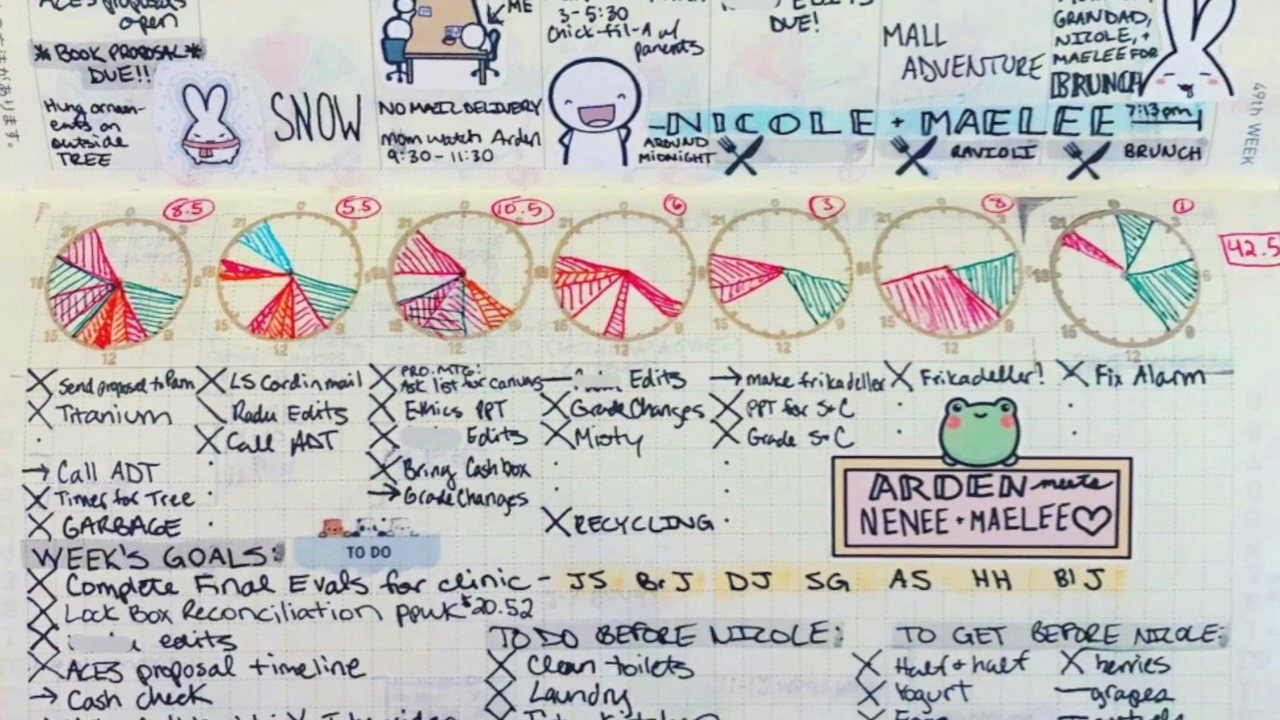
scroll(down, 3)
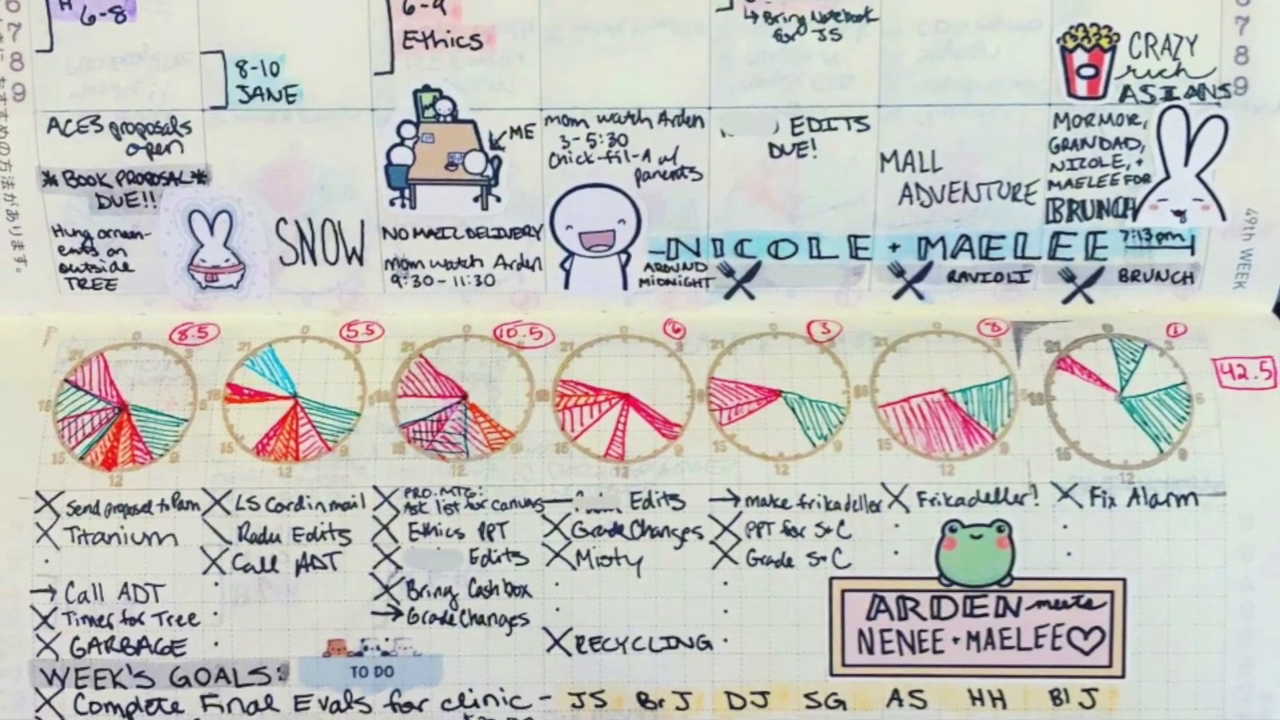
scroll(down, 3)
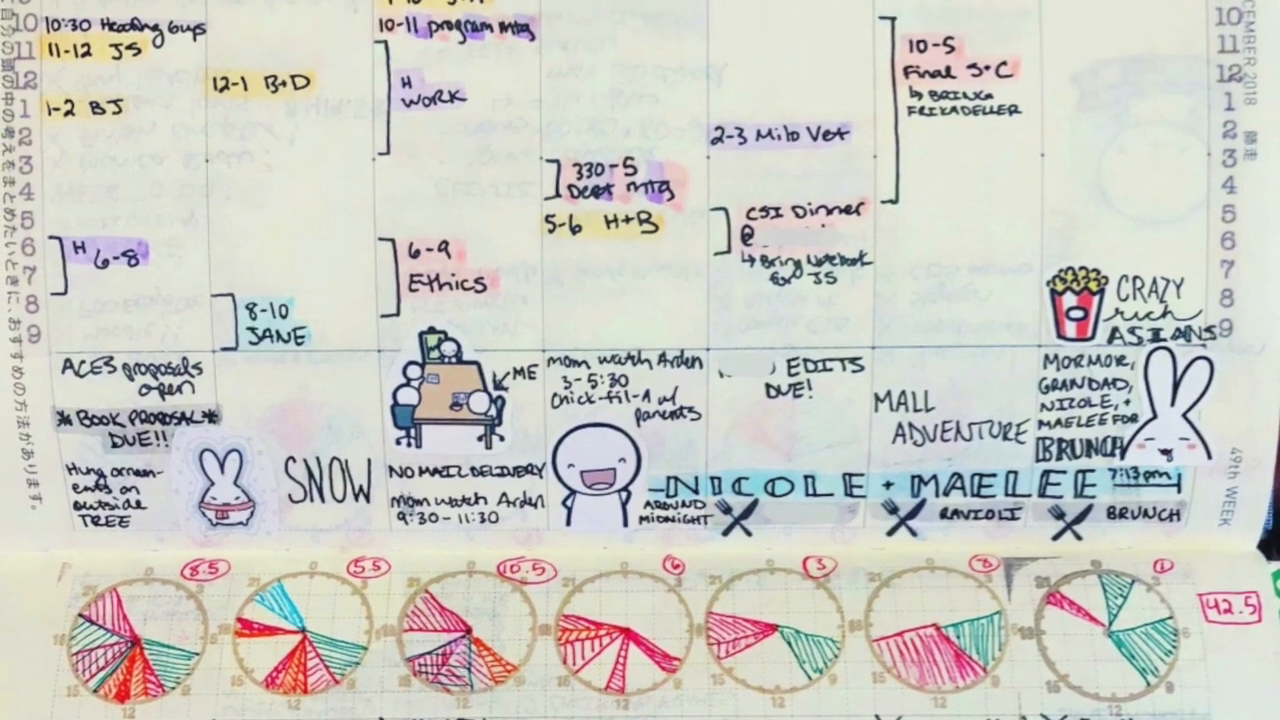
scroll(down, 3)
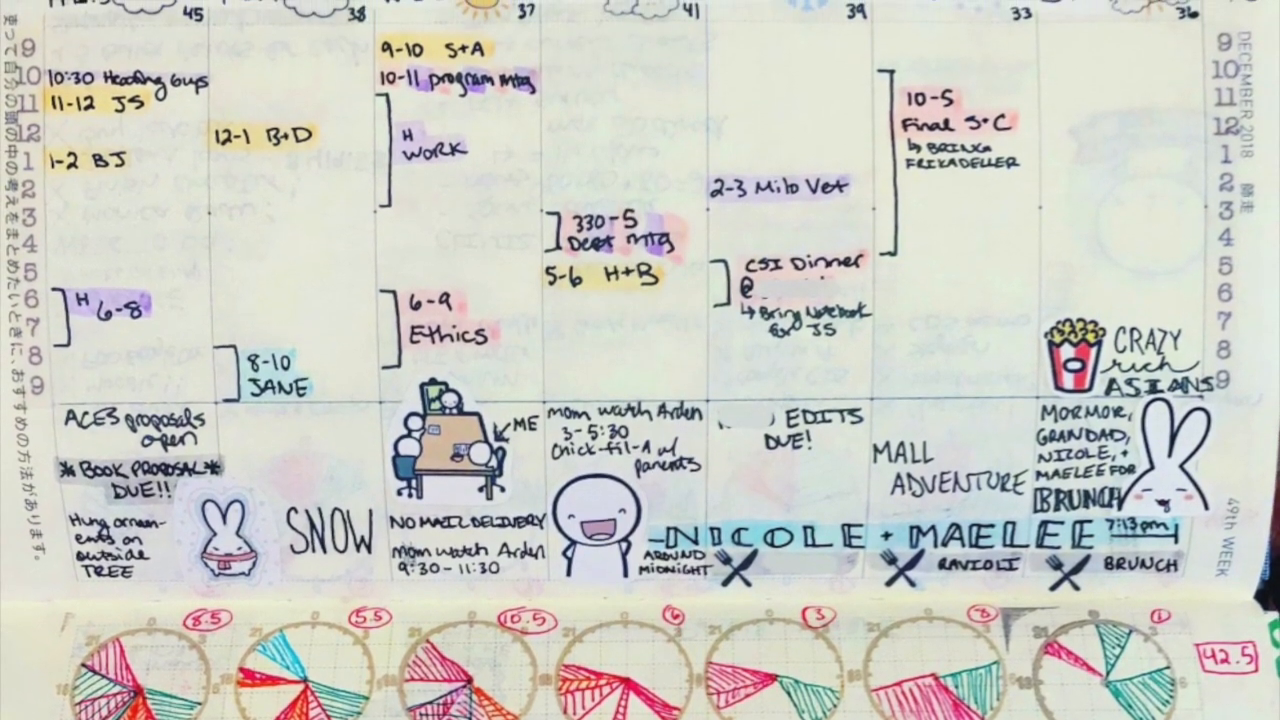